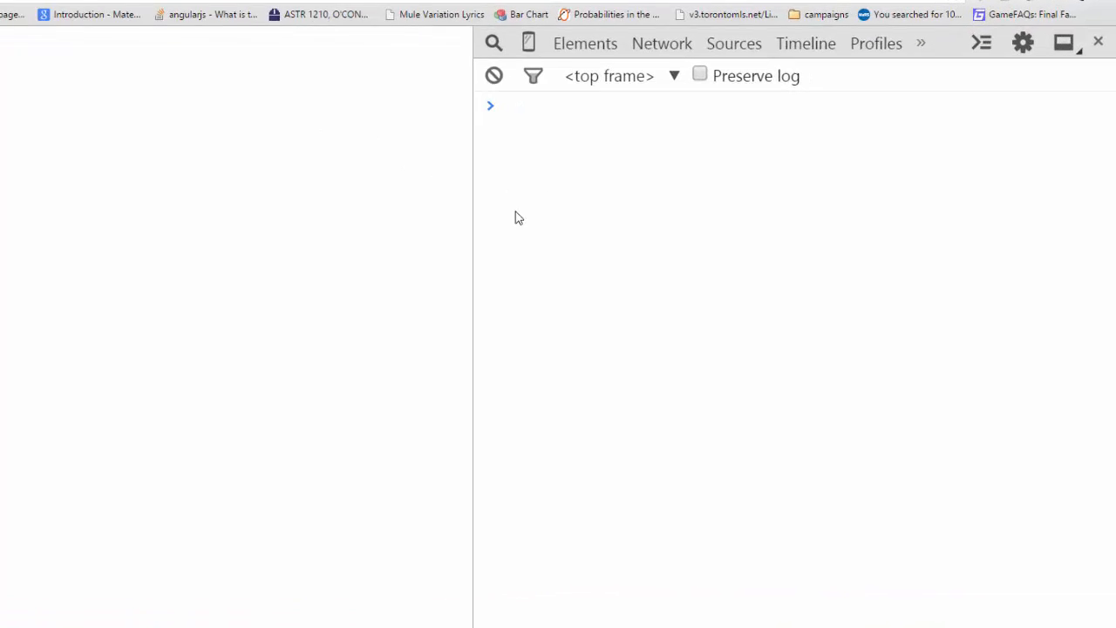
Declare var array = [1,2,3,4,5,6,7] in the console and begin referencing array
{"action": "type", "text": "vE"}
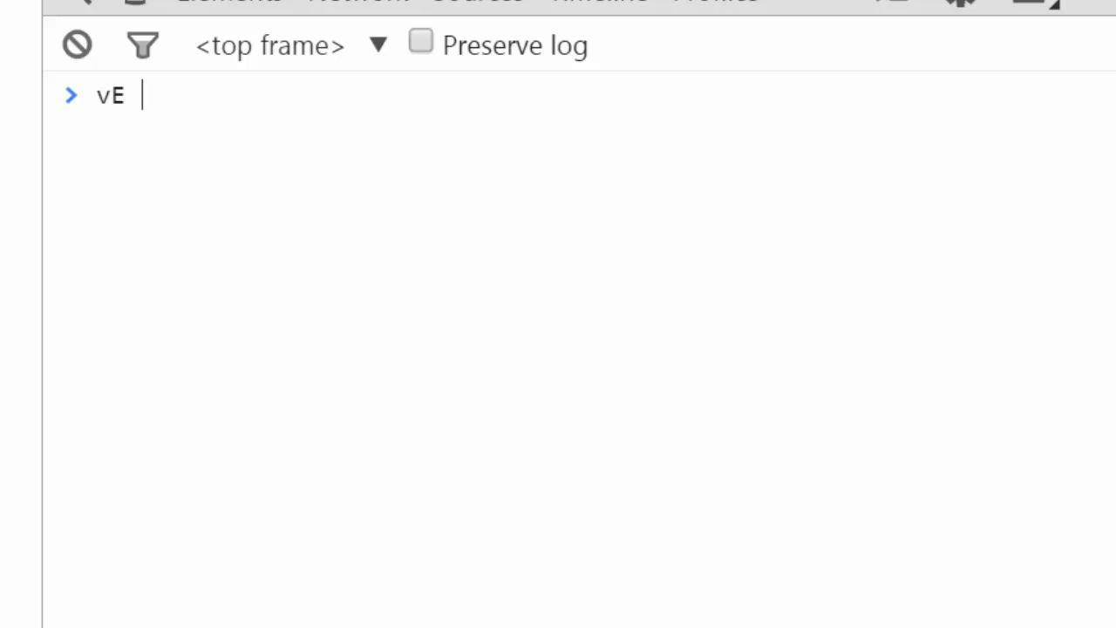
{"action": "type", "text": "var arra"}
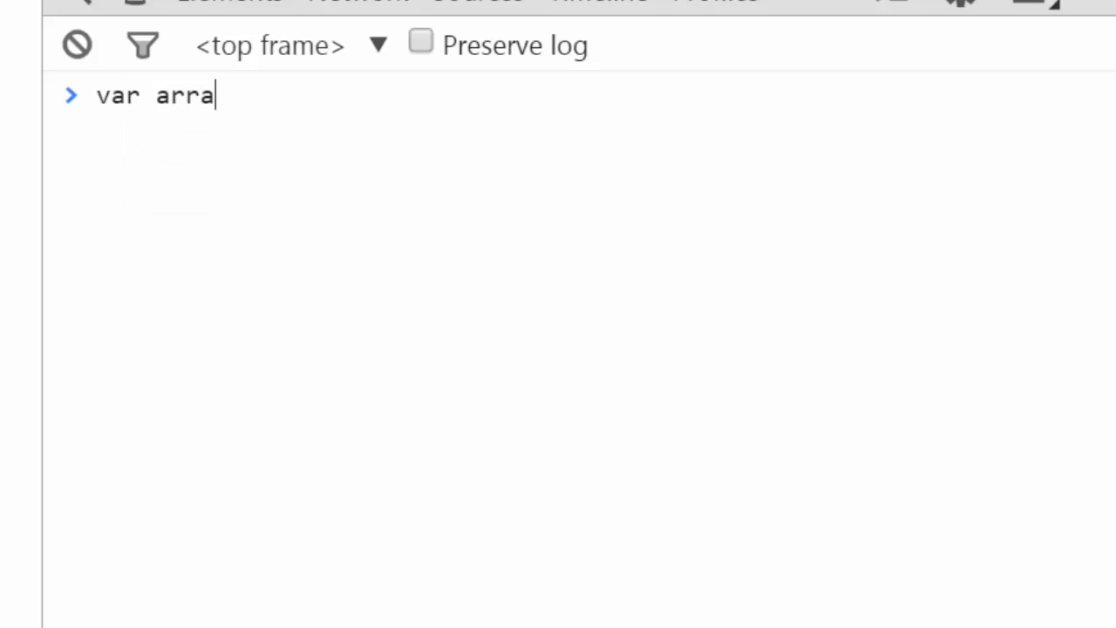
{"action": "type", "text": "y = [1,2,3,4,5,"}
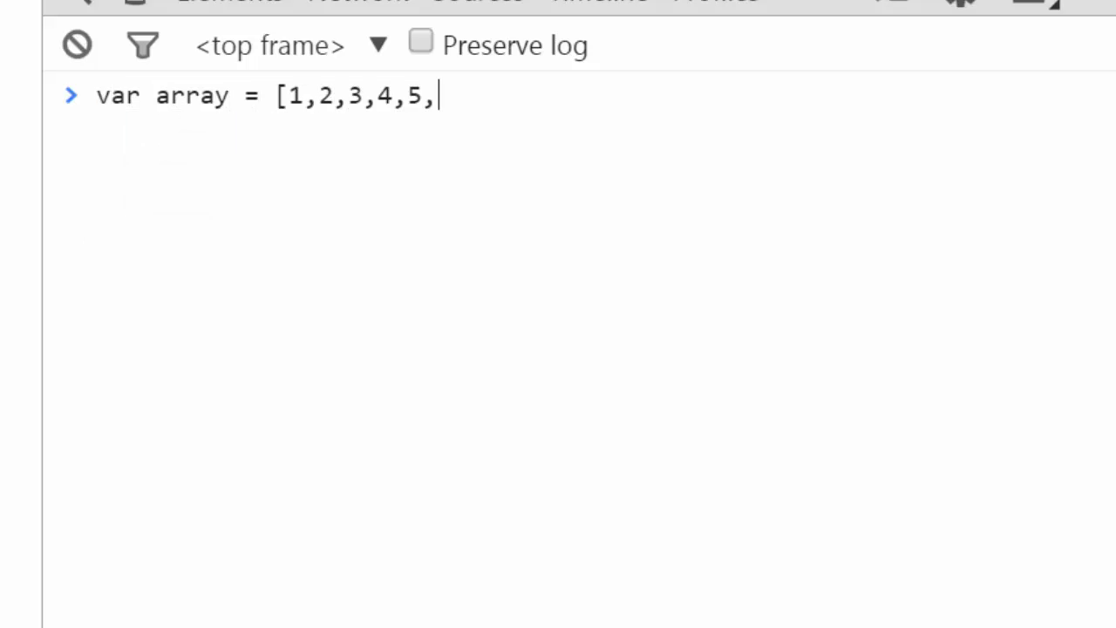
{"action": "type", "text": "6,7]"}
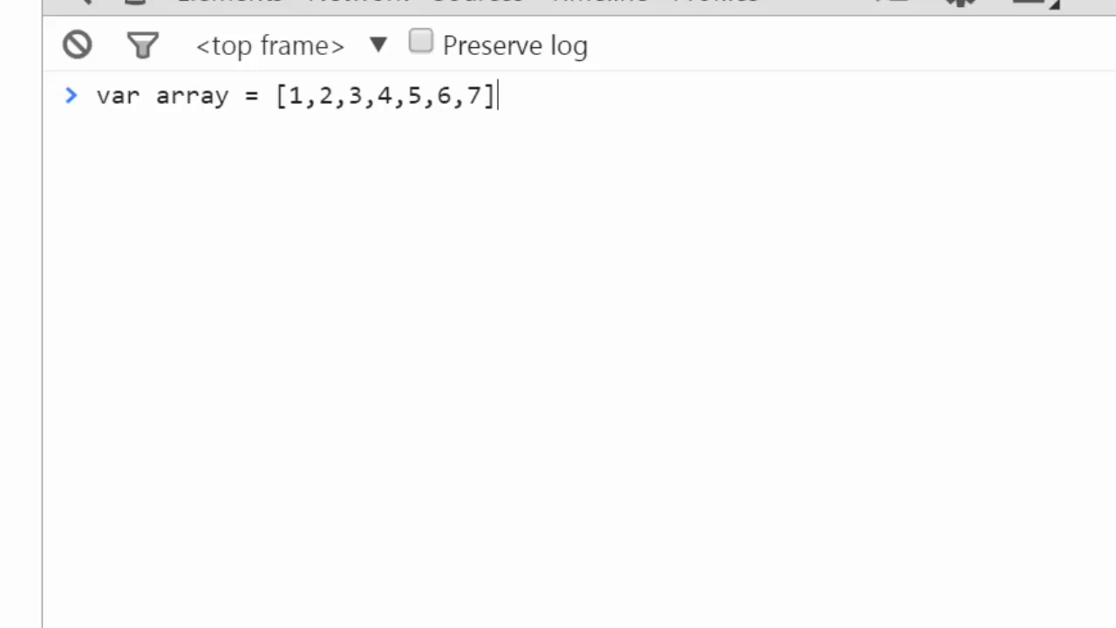
{"action": "type", "text": "arra"}
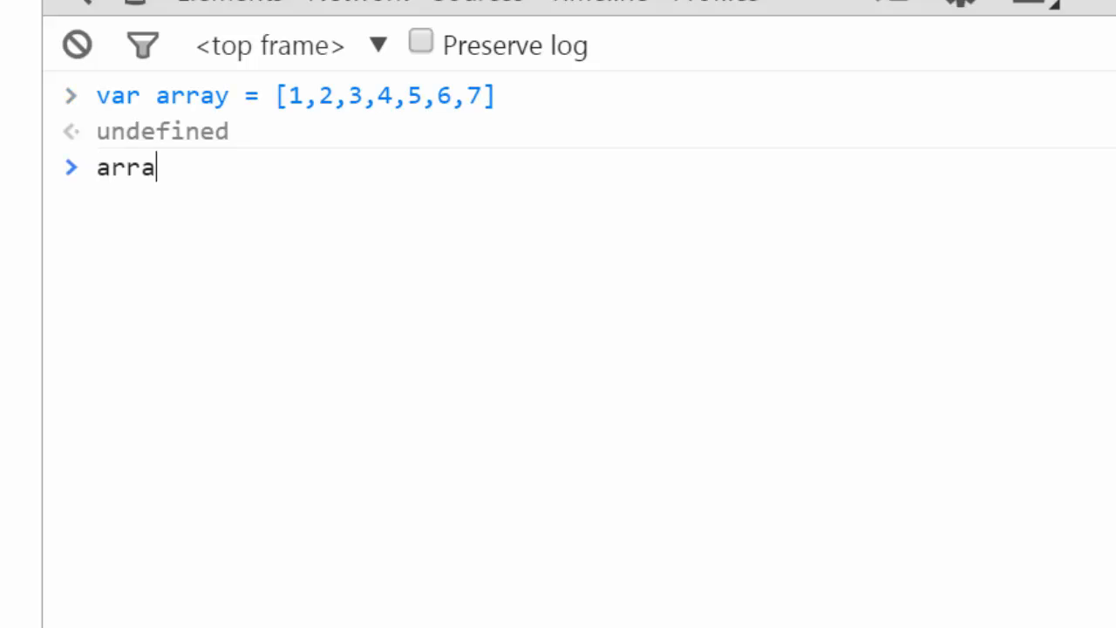
Echo the array's contents, then type array.reduce(function(a,b){}) without running it
{"action": "key", "text": "Enter"}
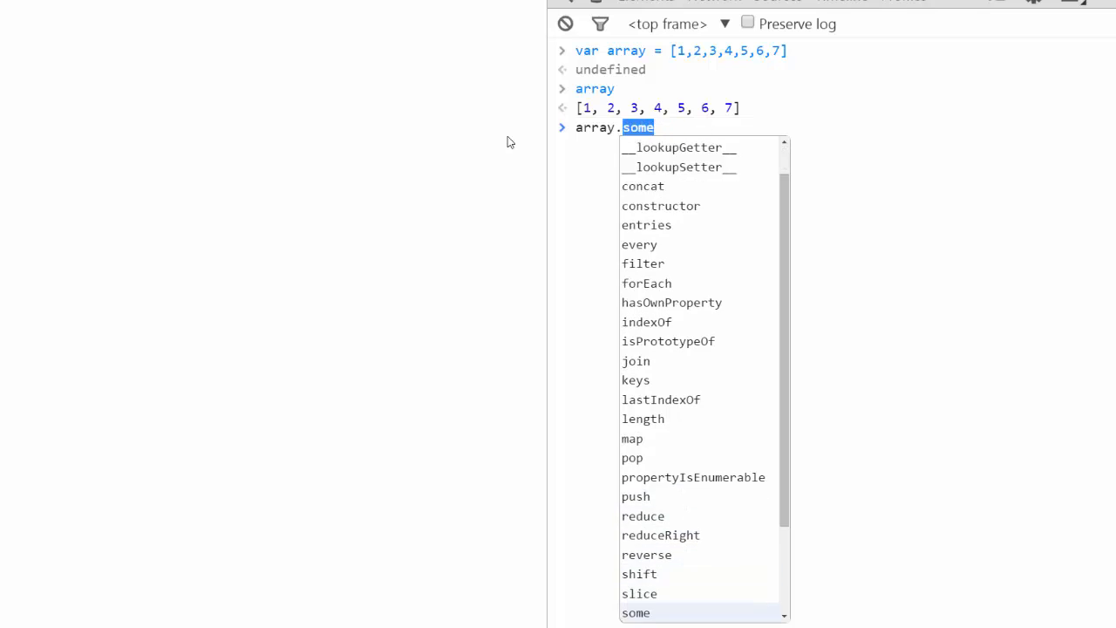
{"action": "type", "text": "reduce(func"}
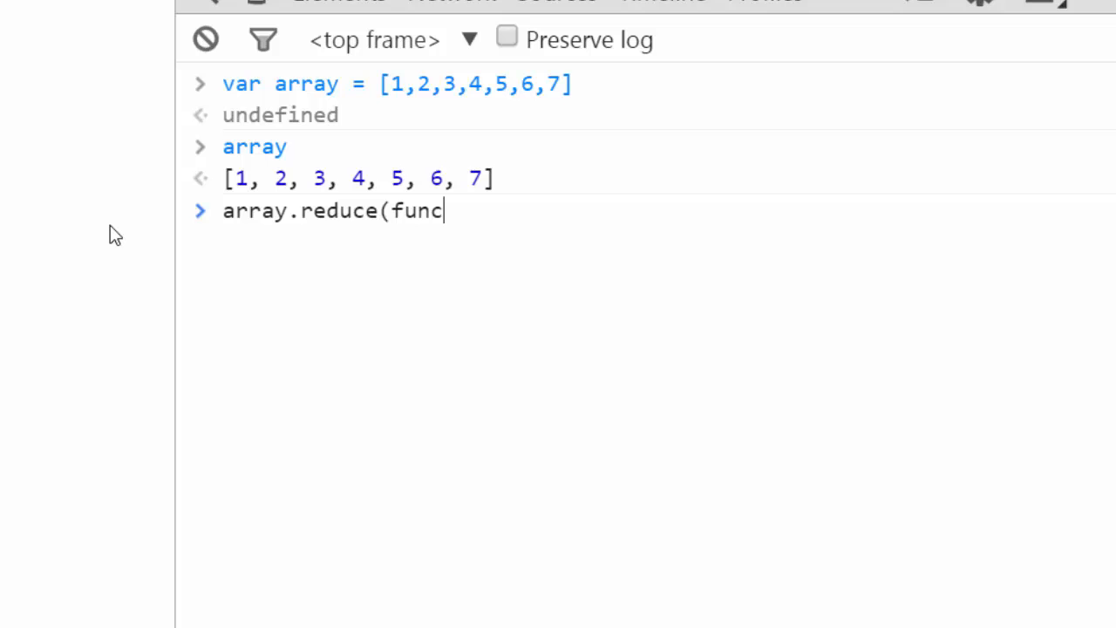
{"action": "type", "text": "tion(a,b"}
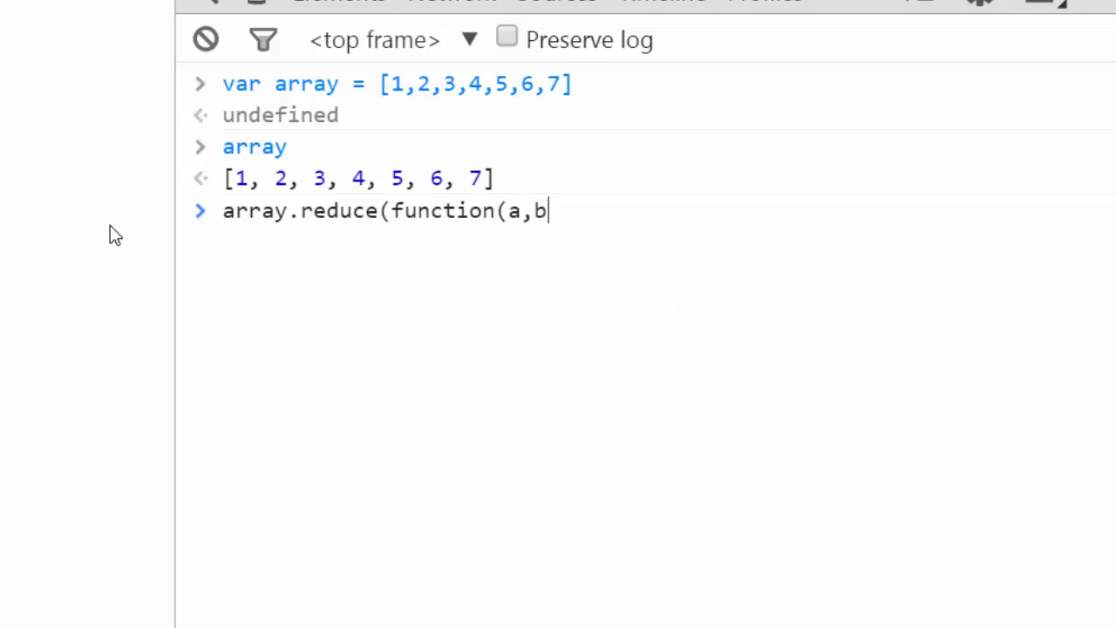
{"action": "type", "text": "){})"}
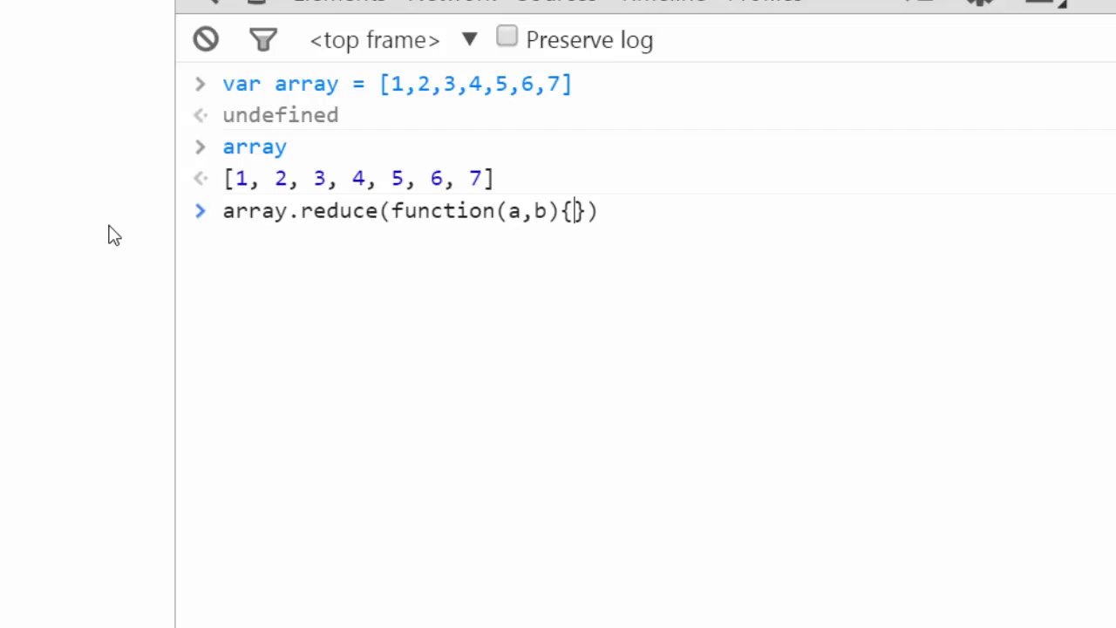
{"action": "mouse_move", "coordinate": [94, 366]}
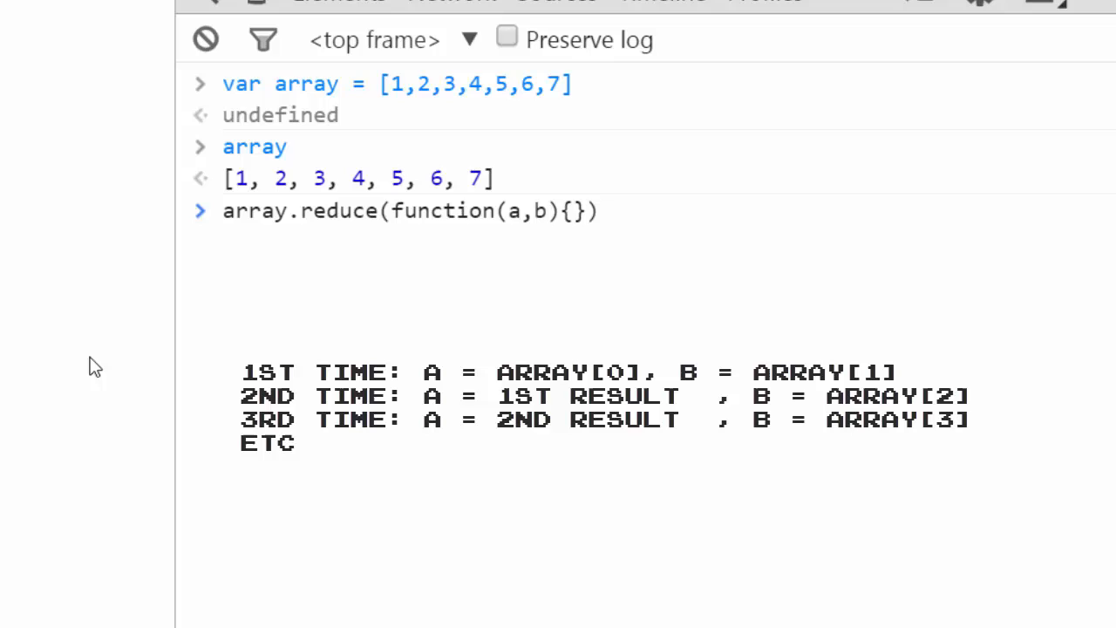
{"action": "left_click", "coordinate": [574, 210]}
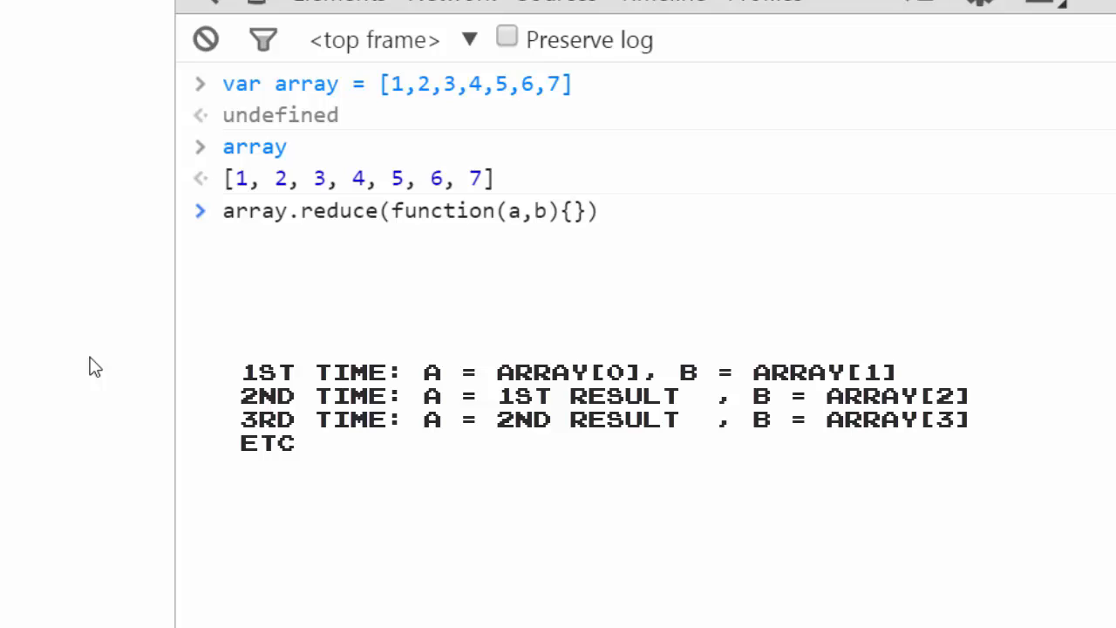
Run the reduce with return a + b to get 28, then retype it for the a * b product
{"action": "type", "text": "return a +"}
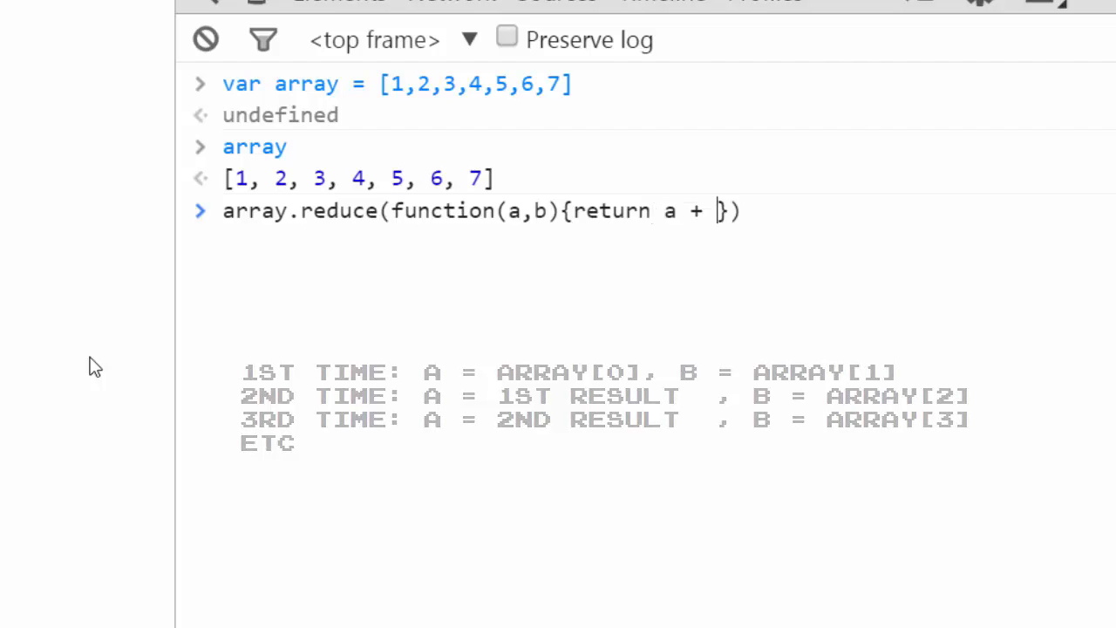
{"action": "type", "text": "b"}
{"action": "key", "text": "Enter"}
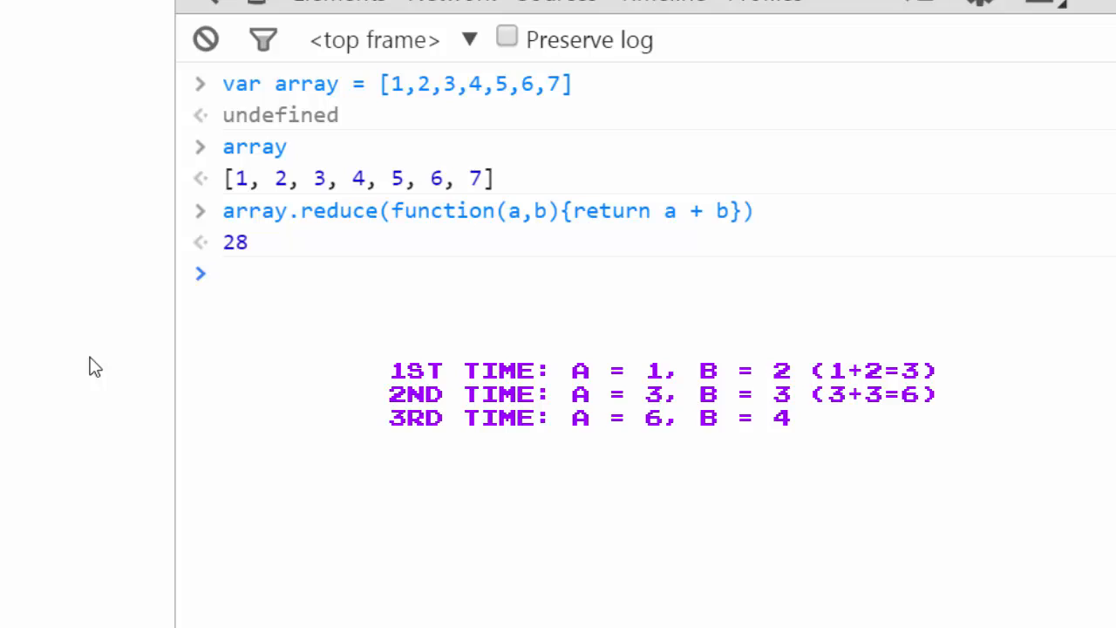
{"action": "type", "text": "array.reduce(function(a,b){return a + b})"}
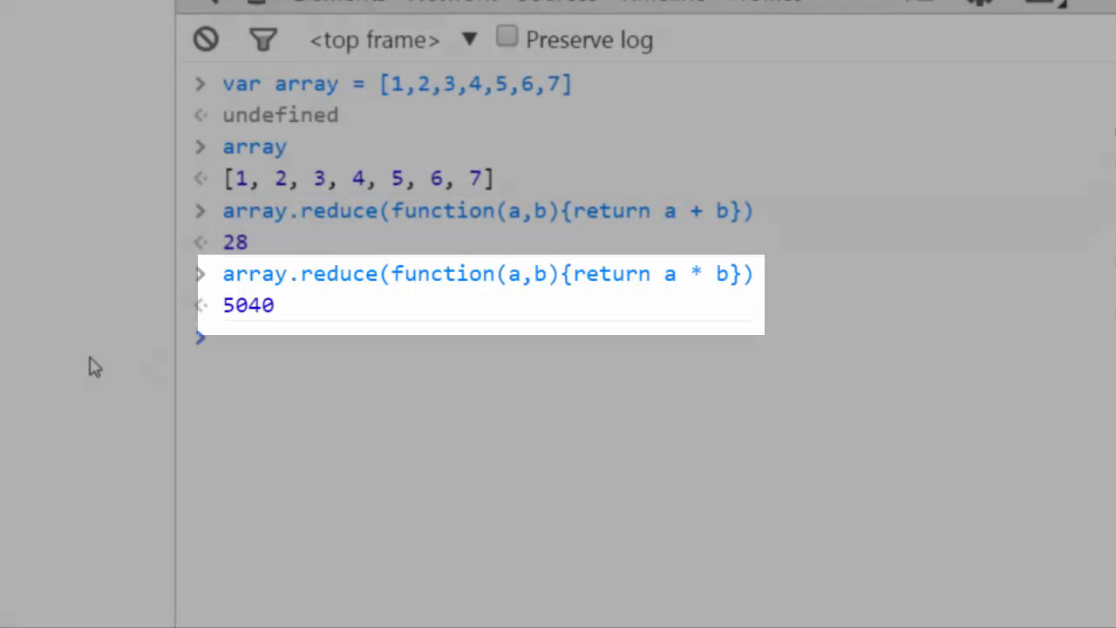
Type array.reduce(function(a,b){},{}) and add a new line inside the function body
{"action": "type", "text": "array.reduce(functio"}
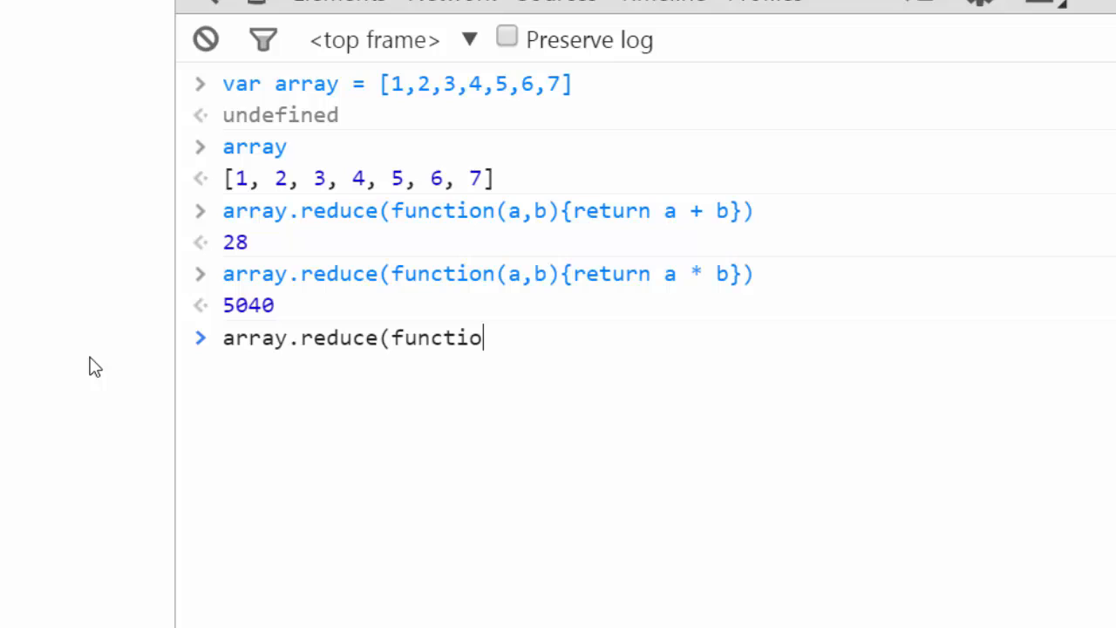
{"action": "type", "text": "n(a,b){},"}
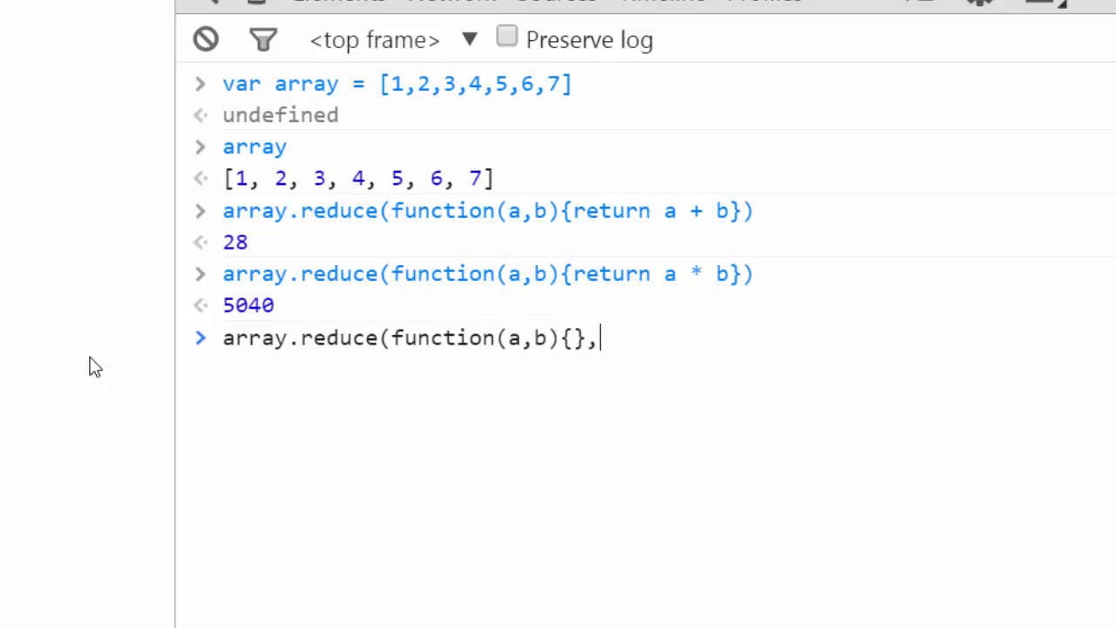
{"action": "type", "text": "{})"}
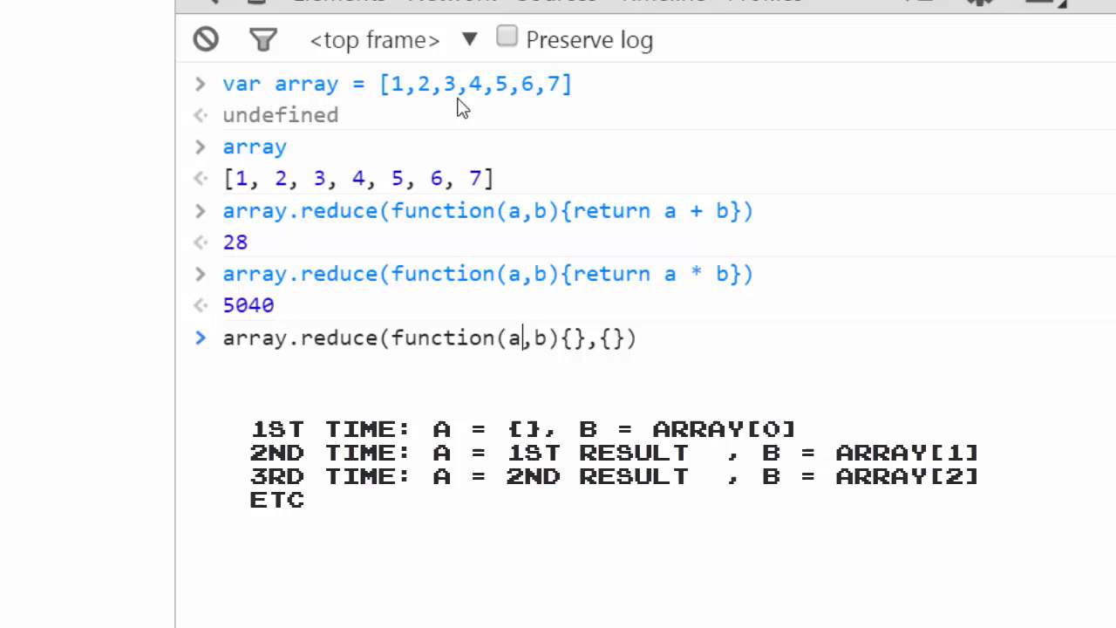
{"action": "mouse_move", "coordinate": [406, 105]}
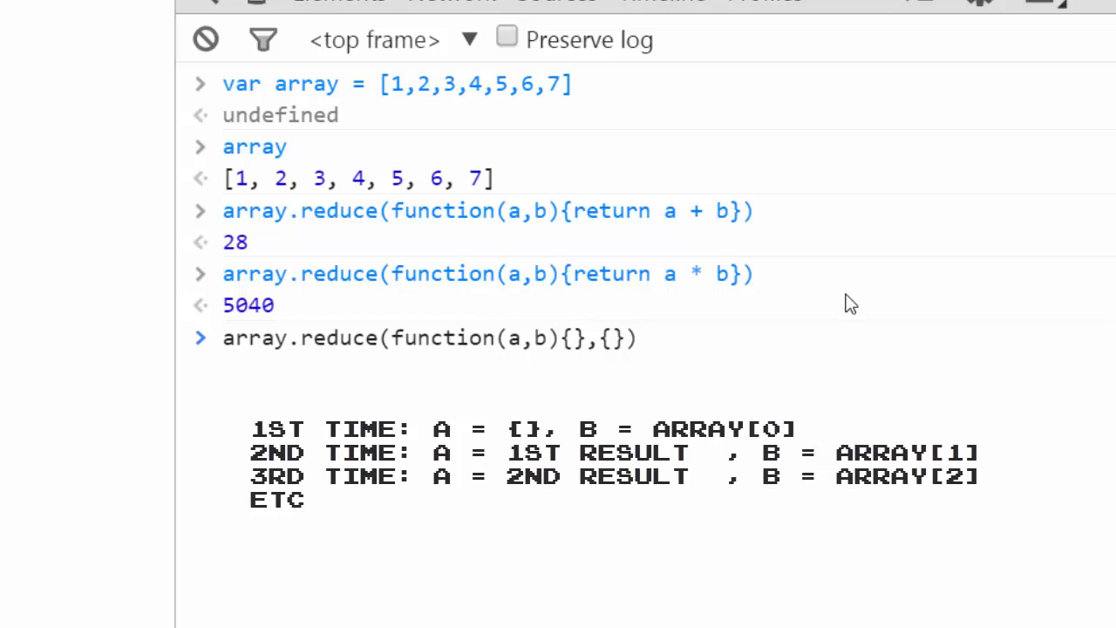
{"action": "key", "text": "Enter"}
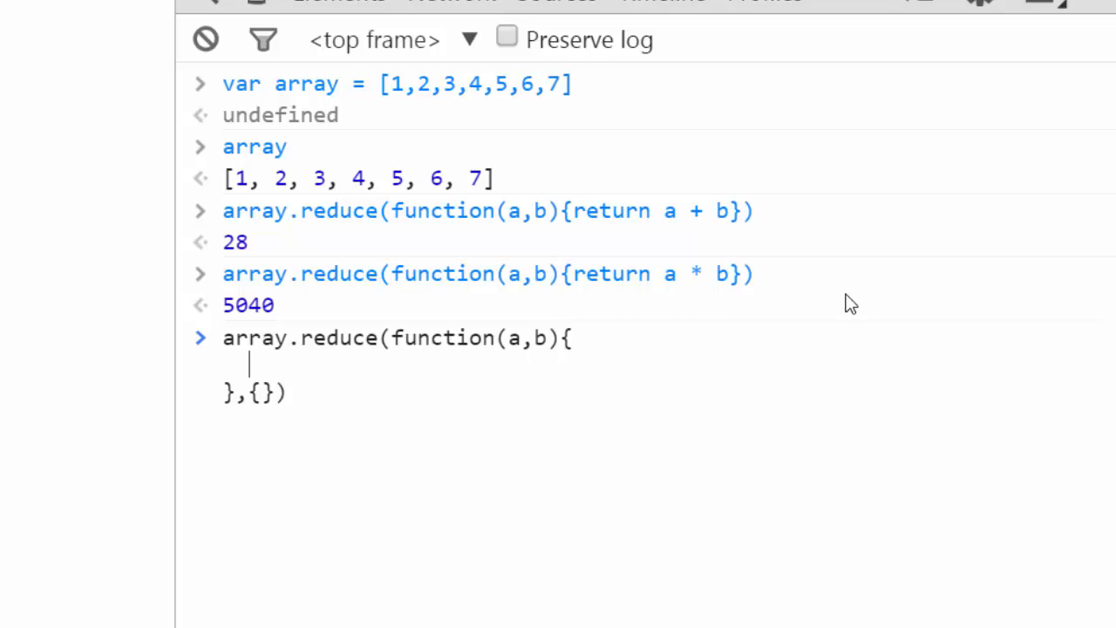
Fill the body with a[b] = b * b; return a; and run it, yielding squares up to 49
{"action": "type", "text": "a[b]"}
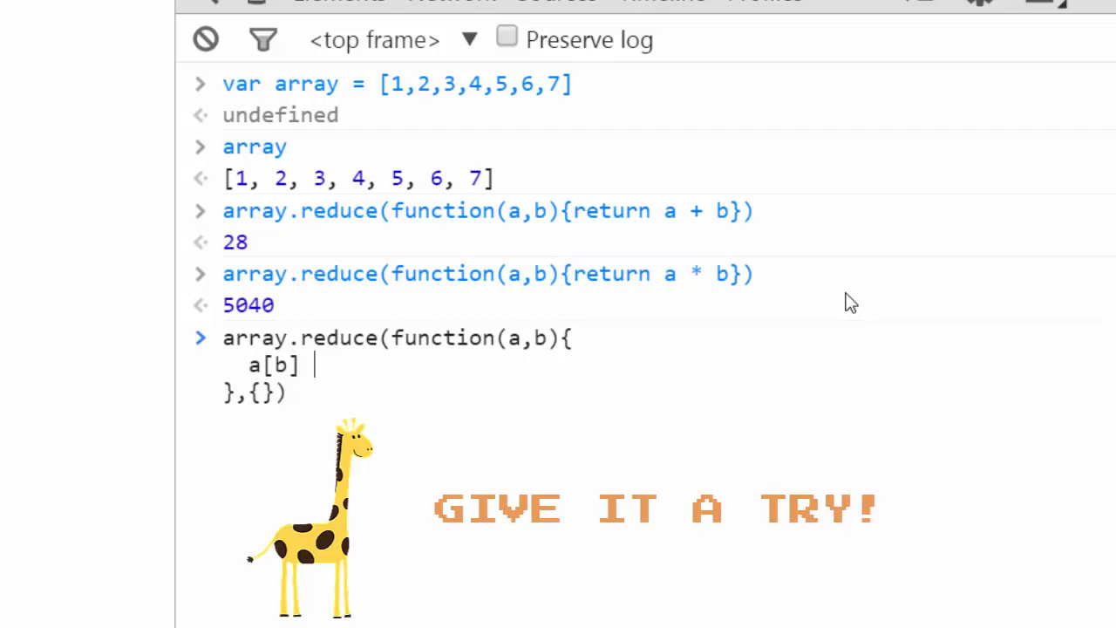
{"action": "type", "text": "="}
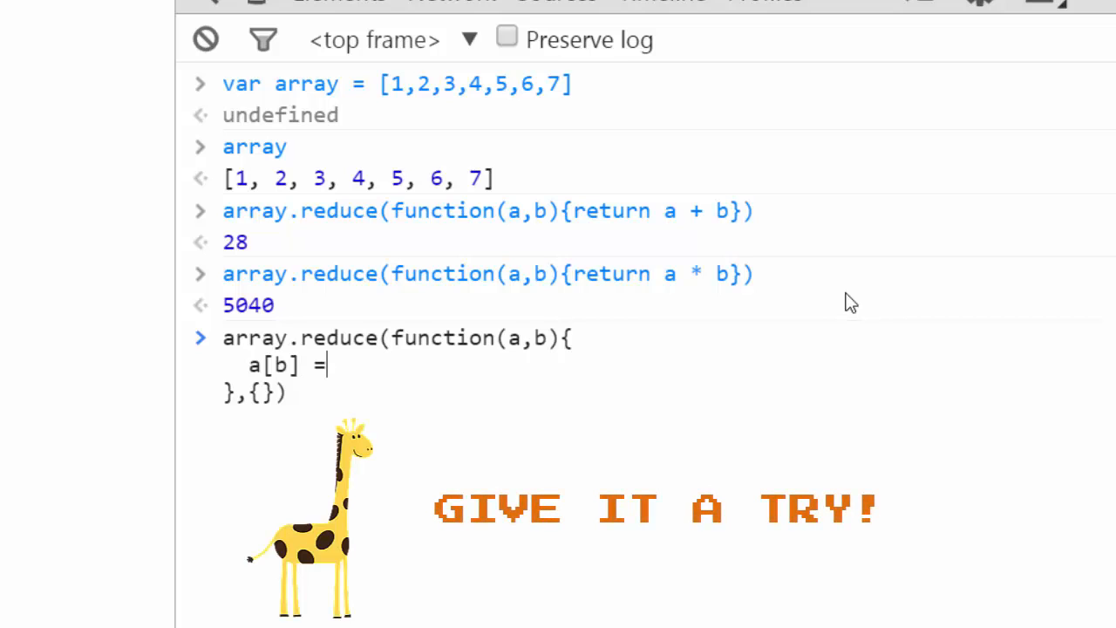
{"action": "type", "text": "B"}
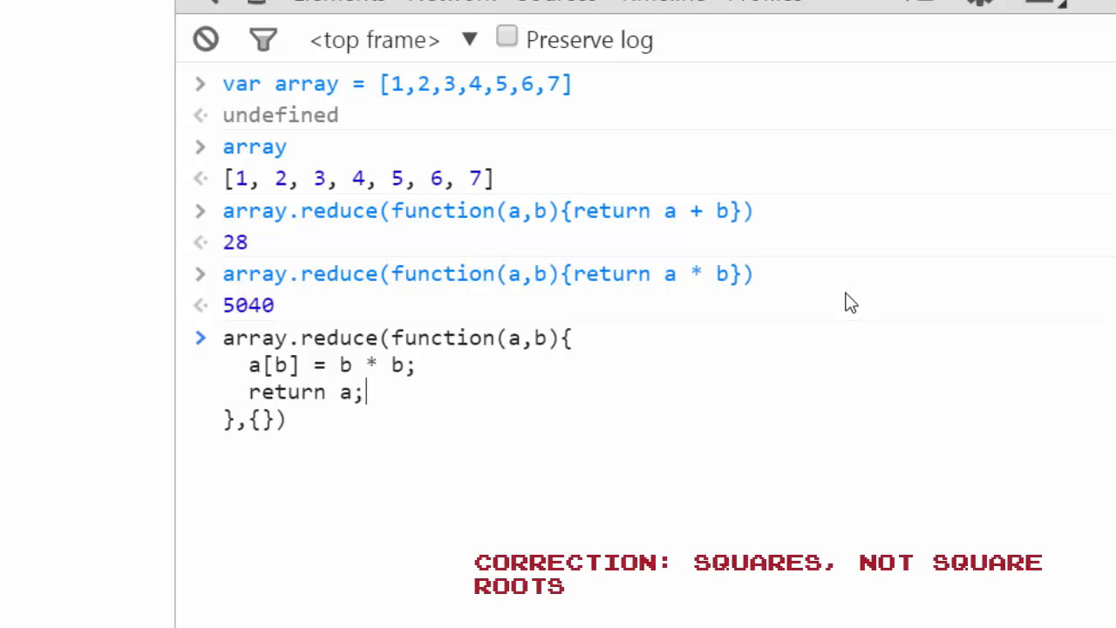
{"action": "mouse_move", "coordinate": [193, 268]}
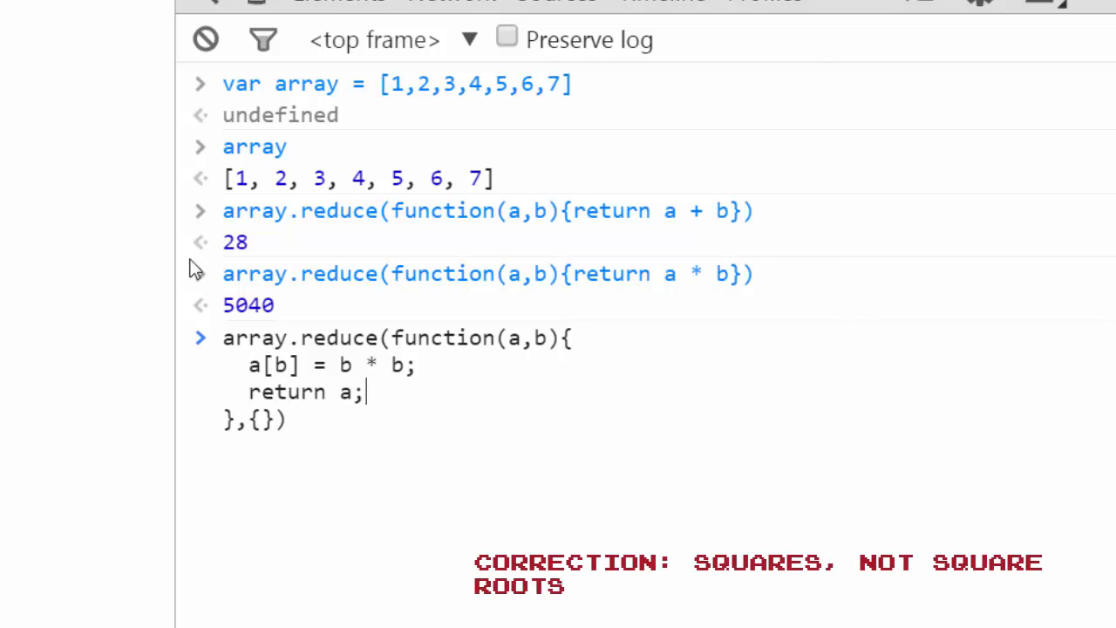
{"action": "mouse_move", "coordinate": [471, 116]}
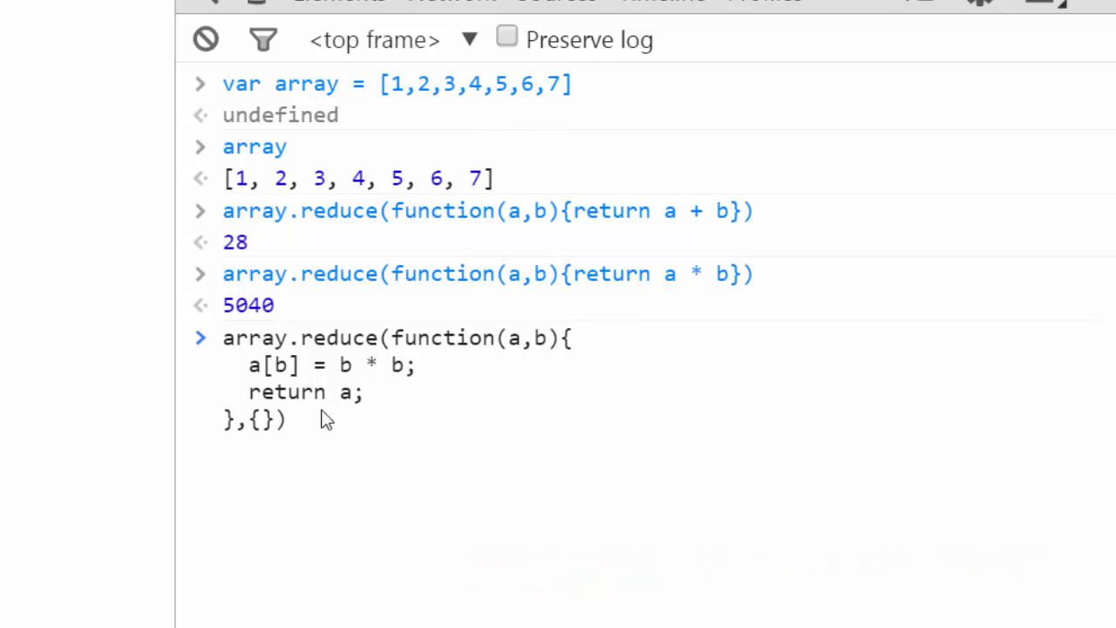
{"action": "mouse_move", "coordinate": [439, 428]}
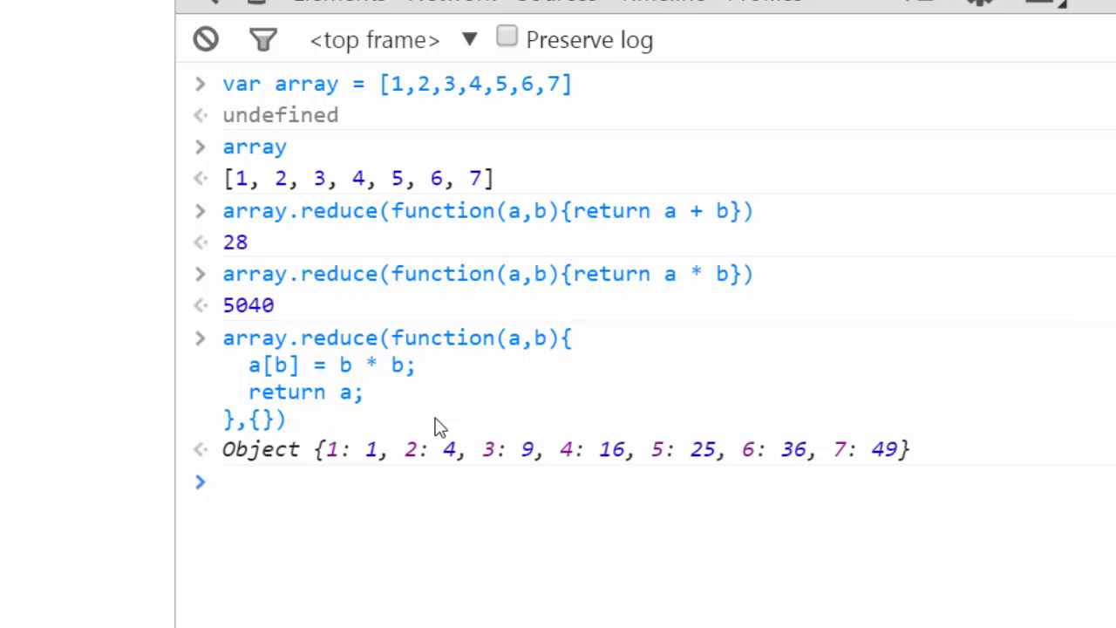
{"action": "left_click", "coordinate": [226, 483]}
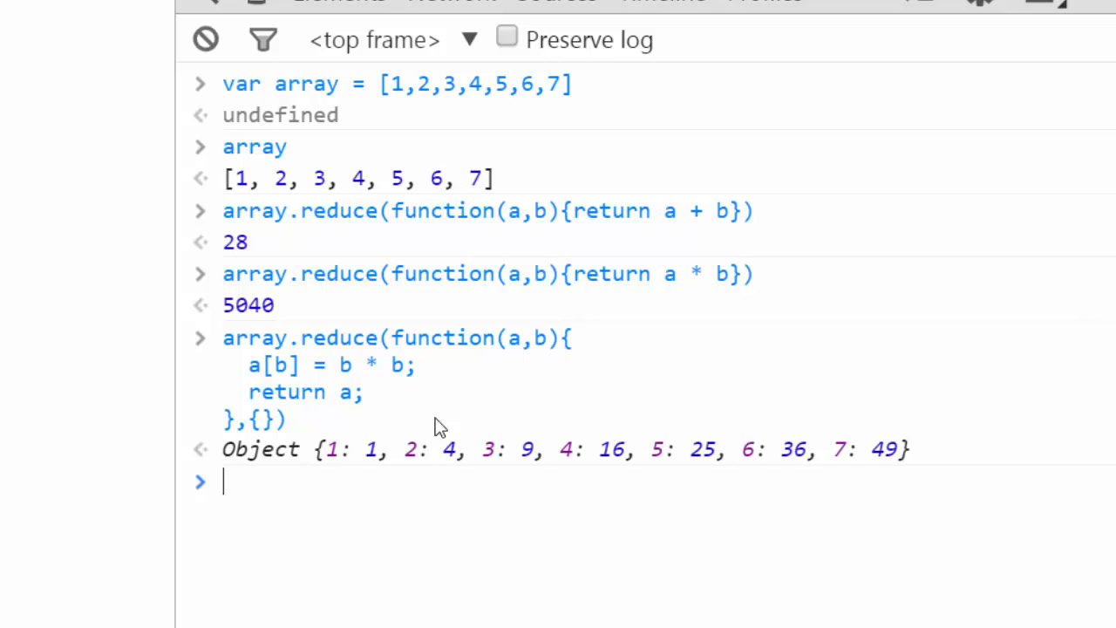